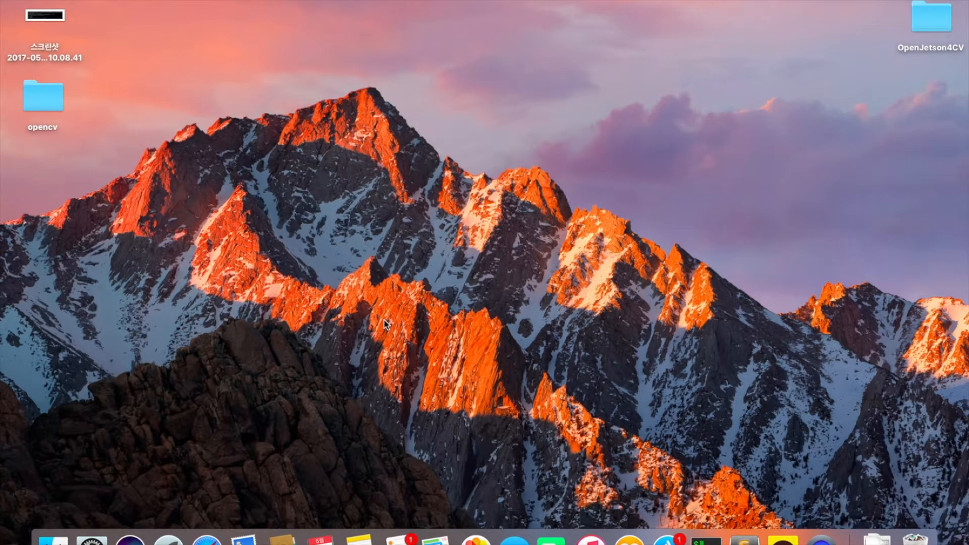
mouse_move(477, 374)
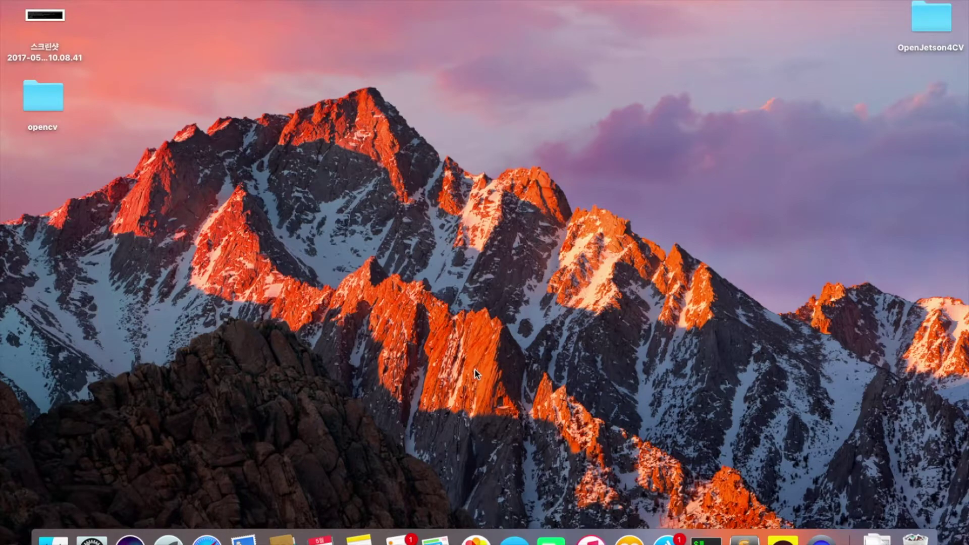
mouse_move(585, 457)
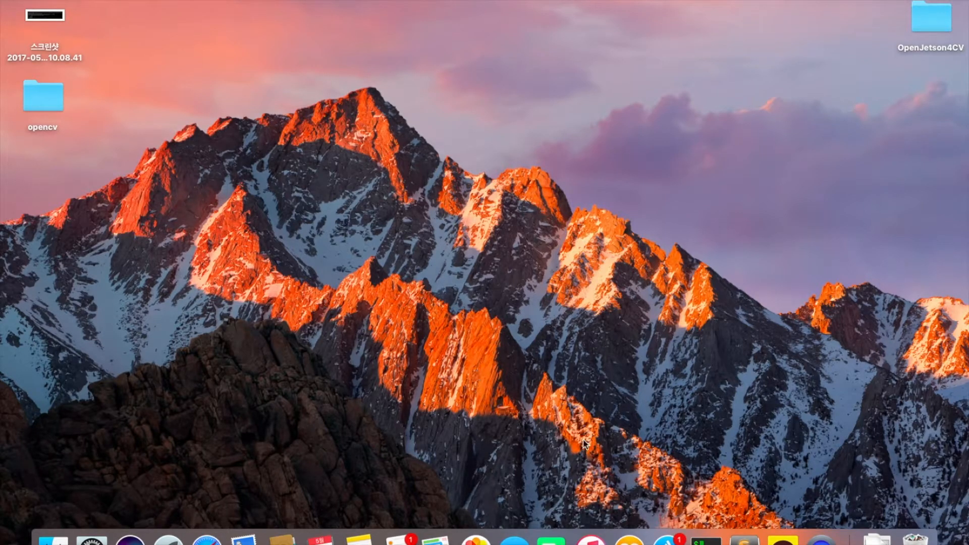
mouse_move(717, 539)
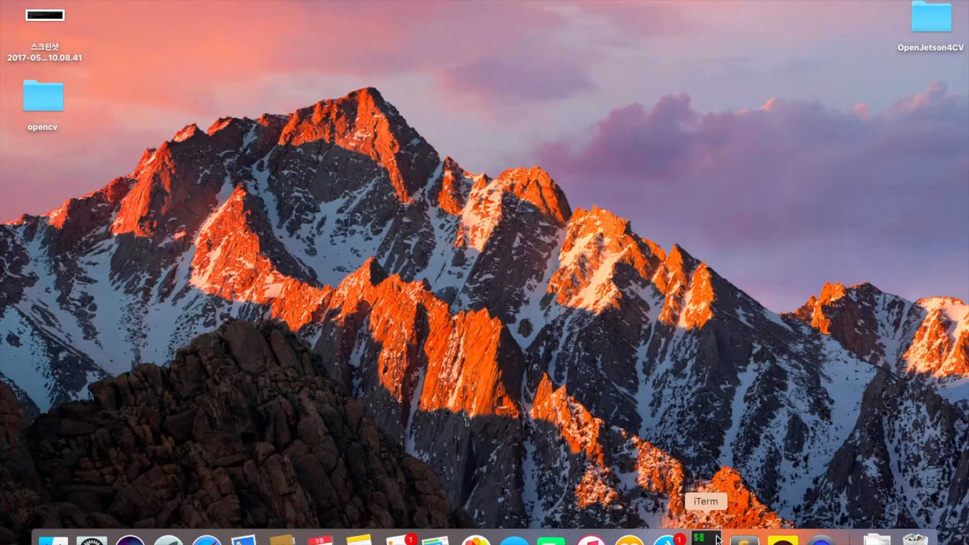
Step: Bring the iTerm SSH session to the front while apt-get update and upgrade run
click(702, 537)
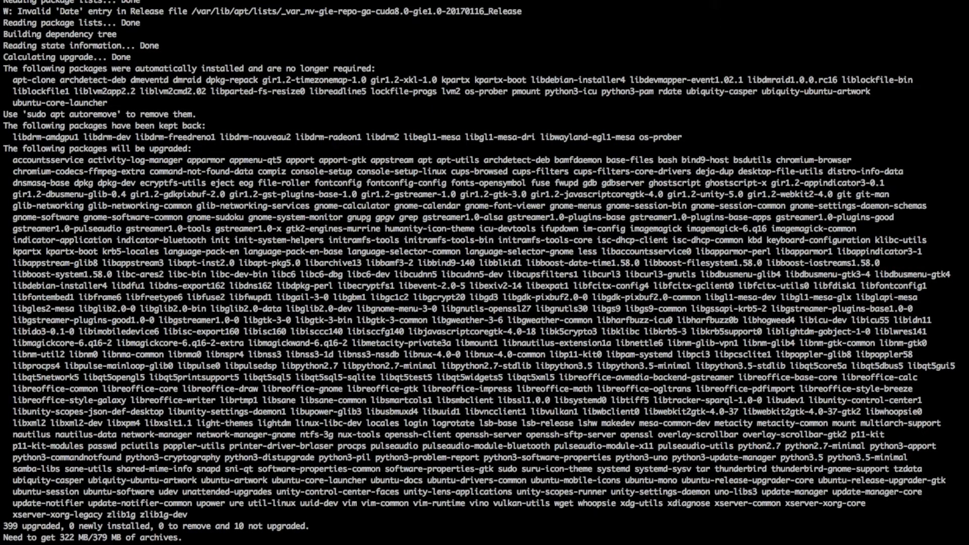
Step: Scroll down to follow the archive downloads advancing past xserver-xorg and systemd packages
scroll(down, 3)
text(y)
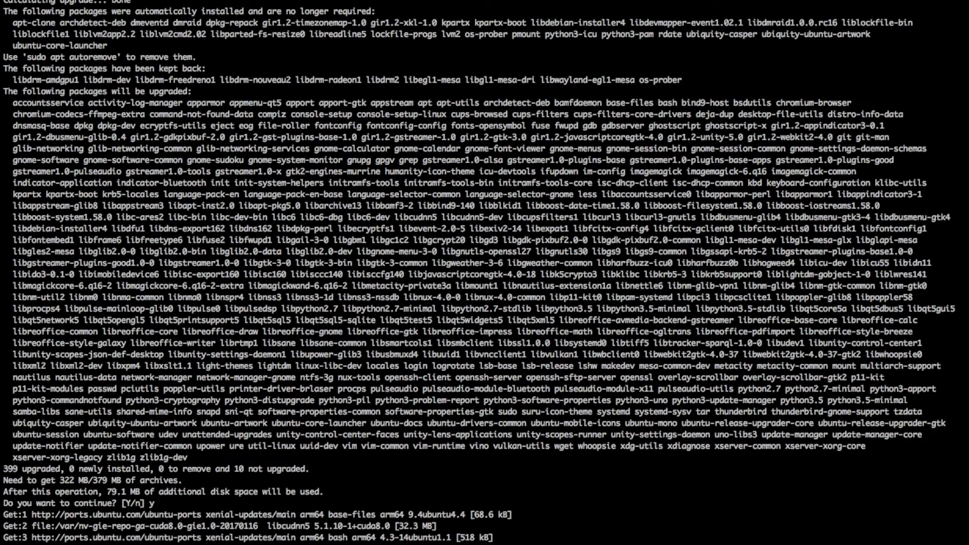
scroll(down, 3)
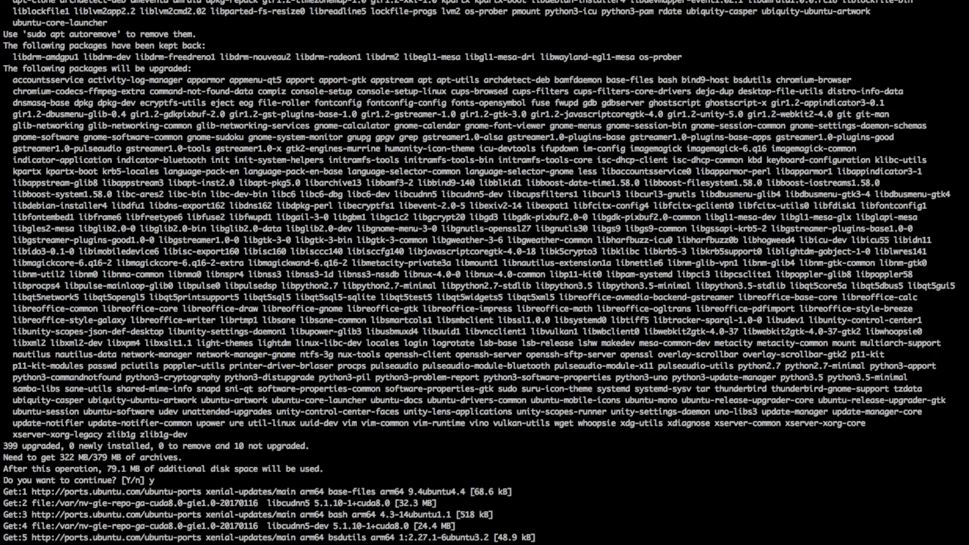
scroll(down, 3)
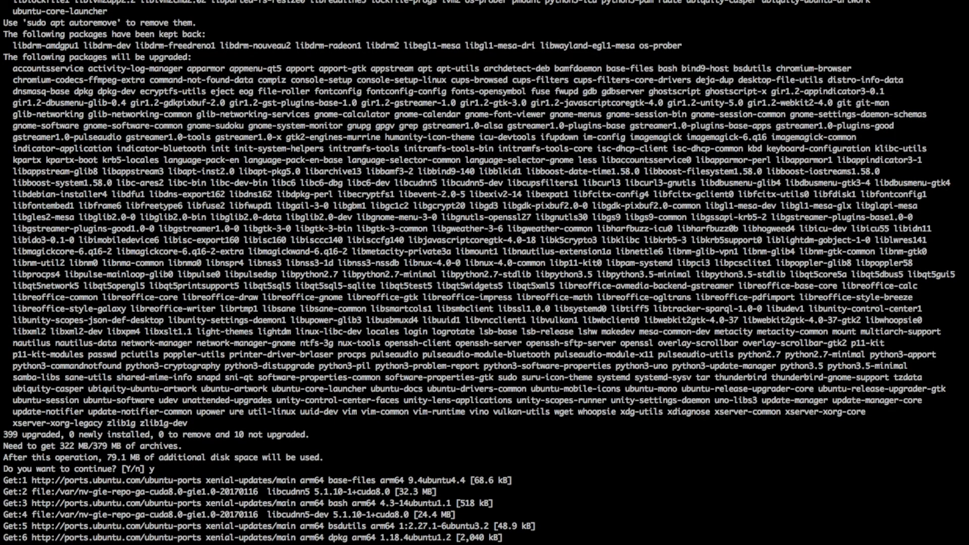
scroll(down, 3)
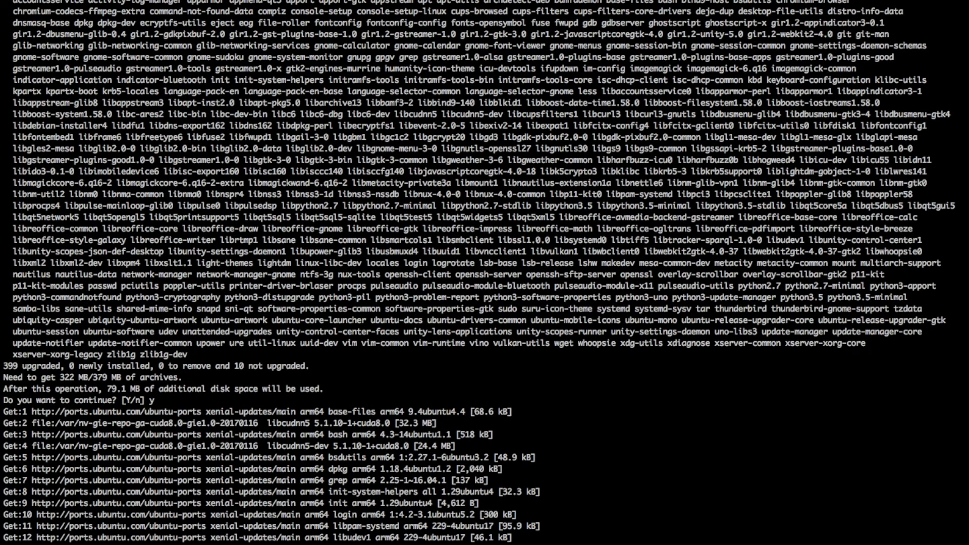
scroll(down, 3)
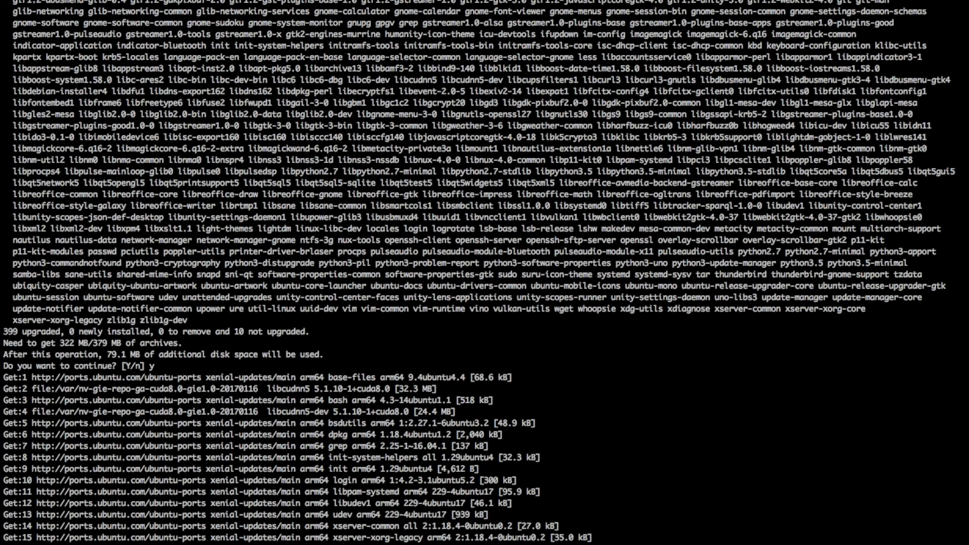
scroll(down, 3)
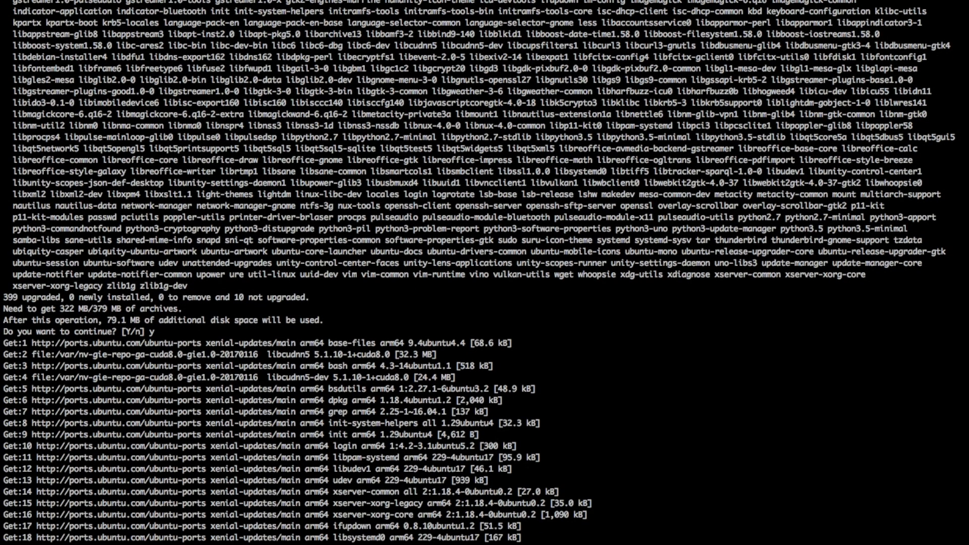